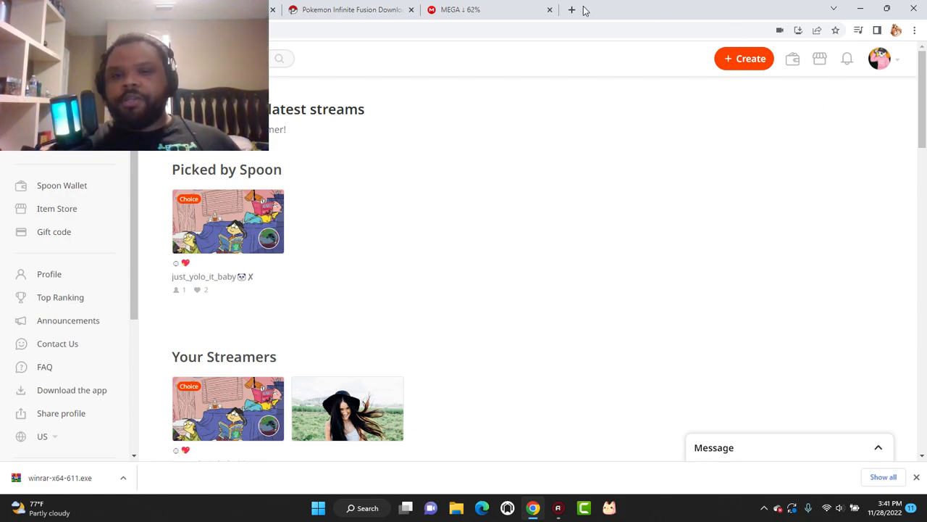
Step: In a new tab, Google 'jesus has overcome the world', then search 'trials bring perseverance'
click(572, 9)
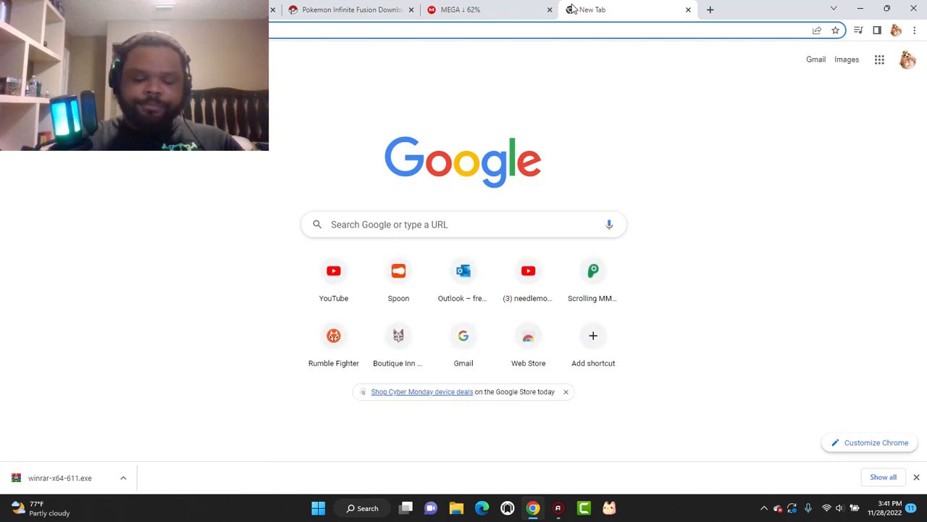
mouse_move(593, 9)
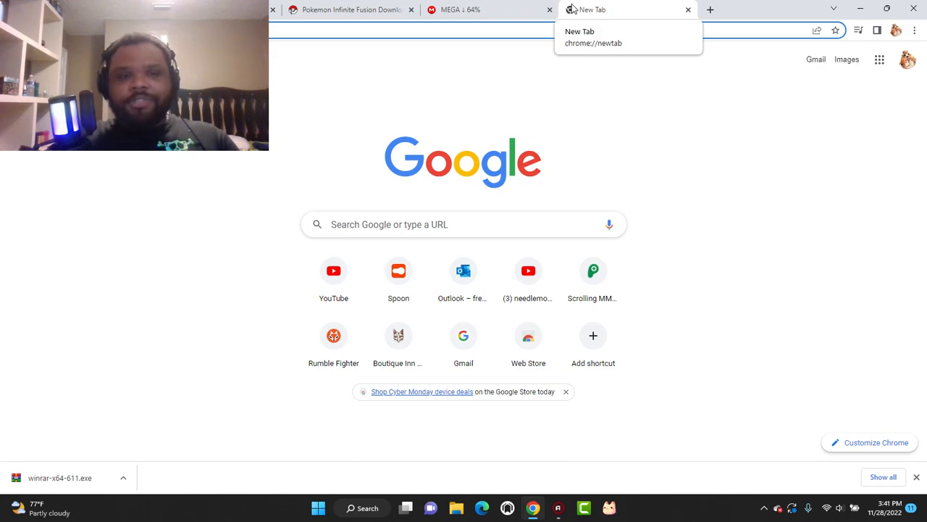
click(462, 224)
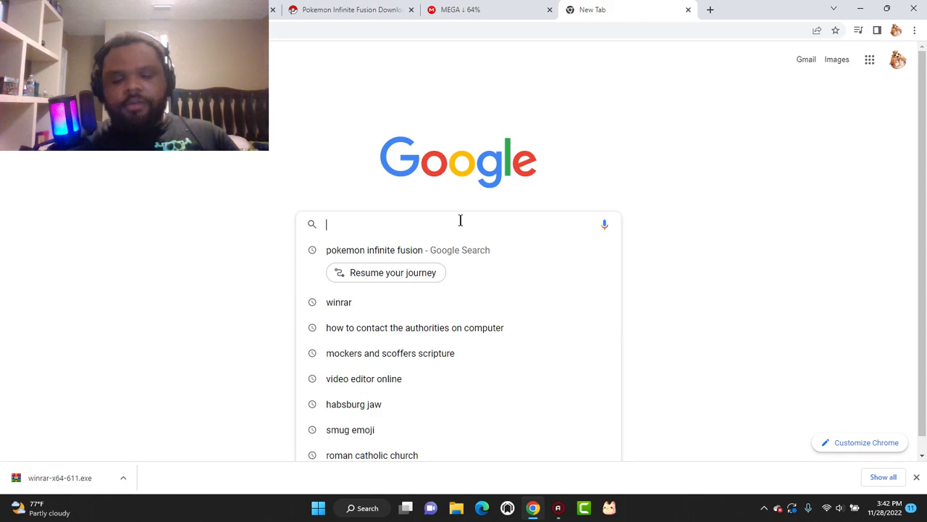
text(jesus has overcom)
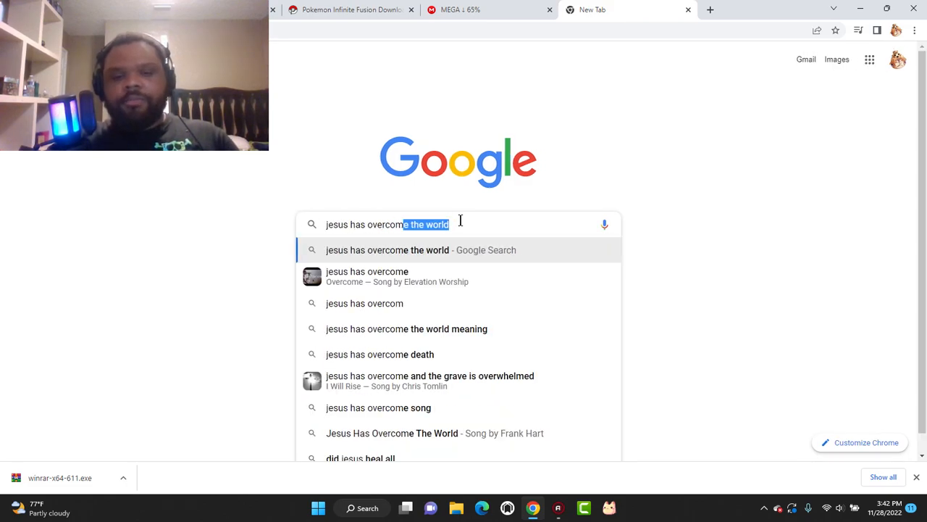
key(Return)
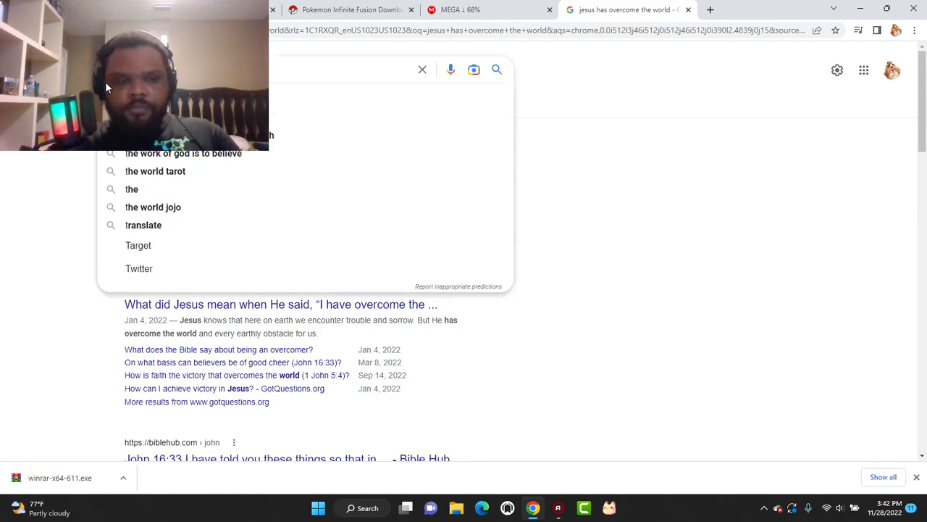
text(trials br)
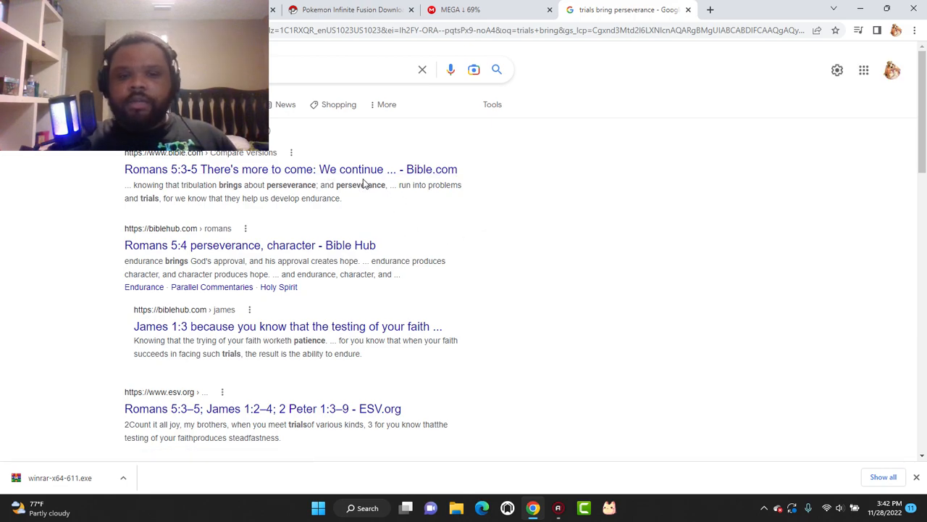
click(291, 169)
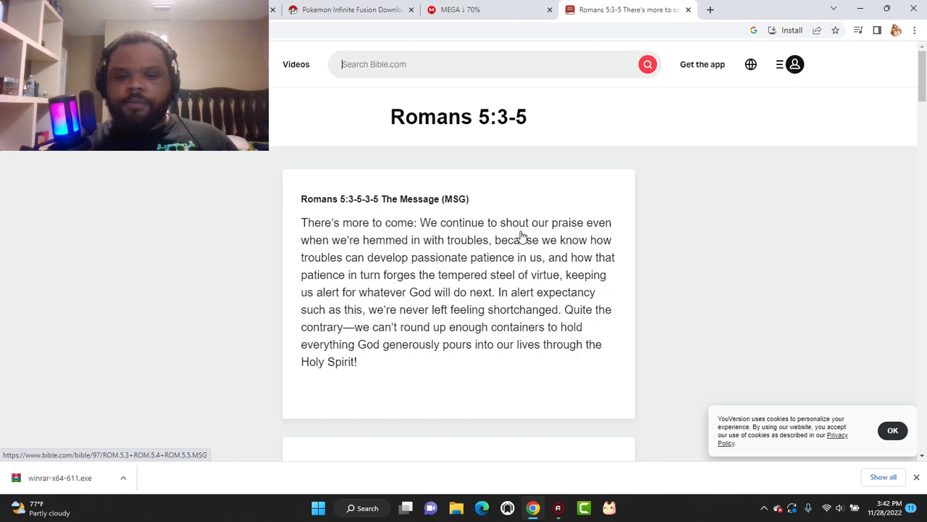
scroll(down, 3)
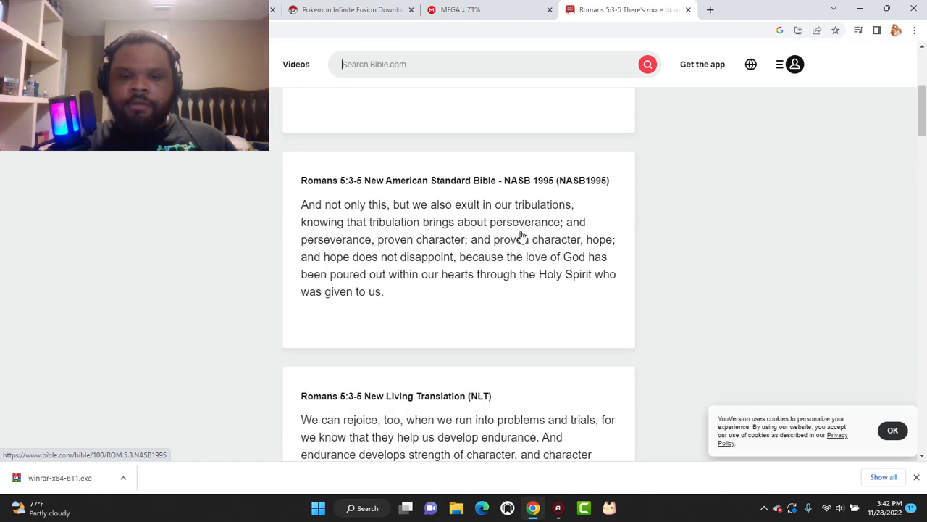
mouse_move(536, 278)
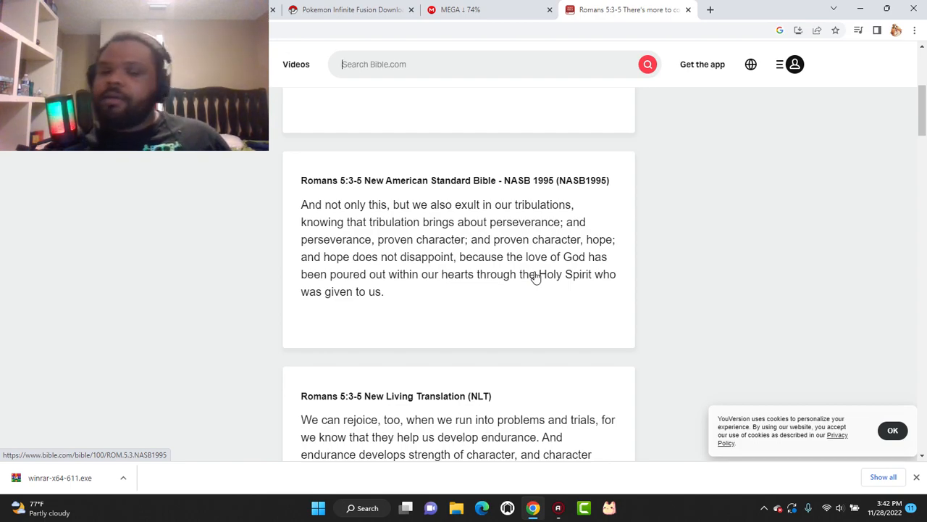
mouse_move(186, 224)
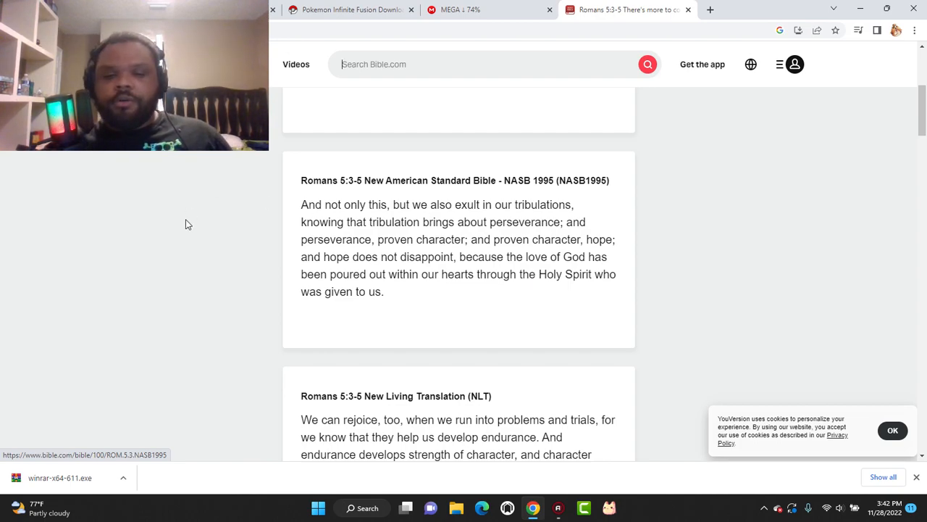
scroll(down, 3)
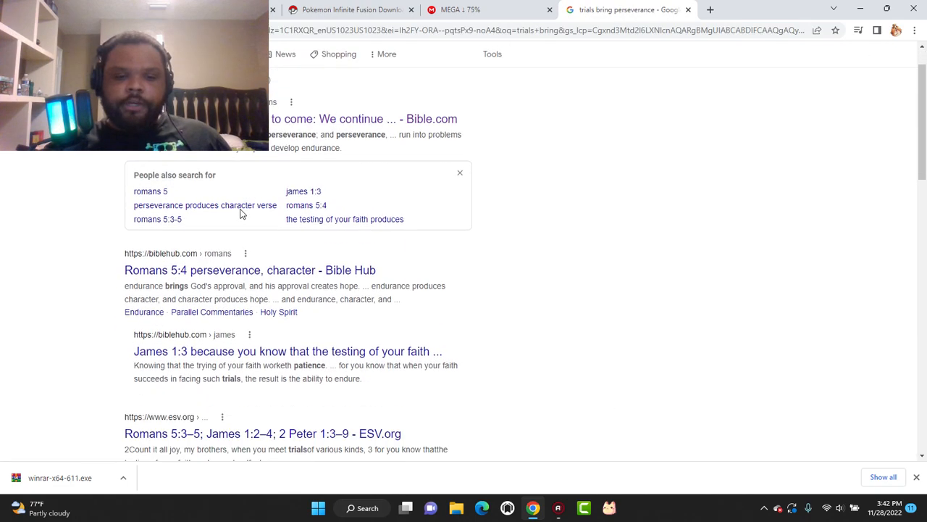
Step: Follow the ESV.org result for Romans 5:3–5; James 1:2–4; 2 Peter 1:3–9 and close the welcome tour
scroll(down, 3)
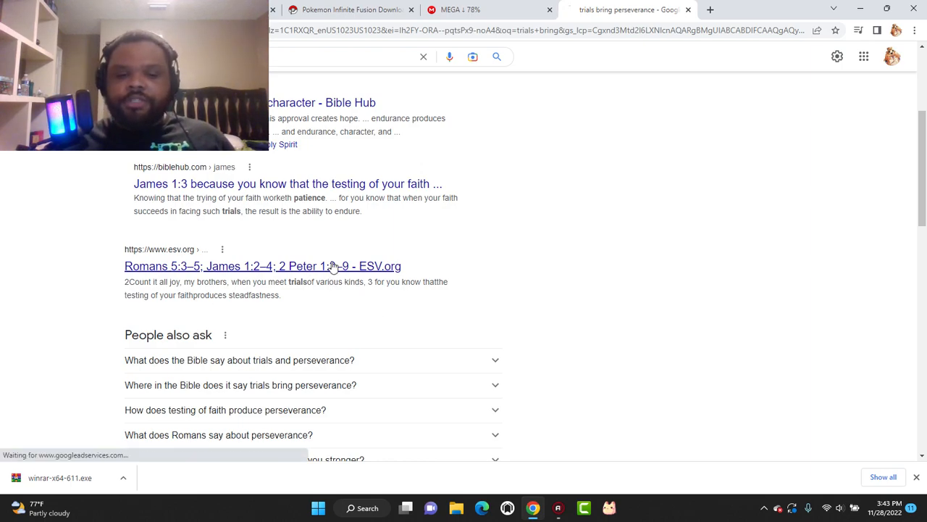
click(263, 266)
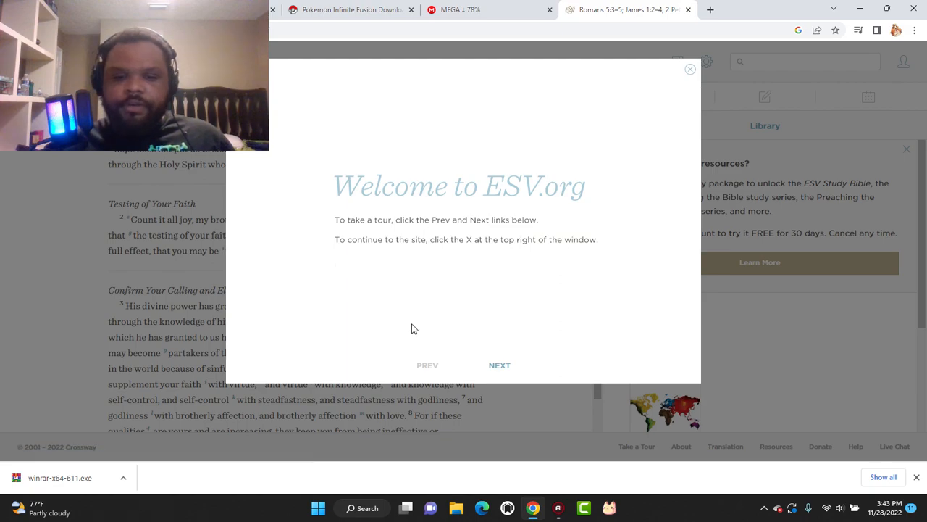
click(689, 69)
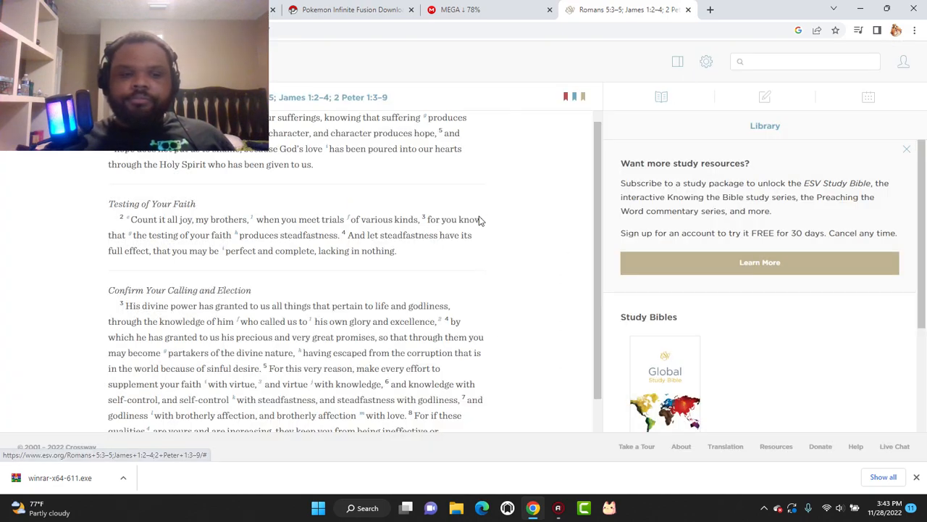
mouse_move(487, 243)
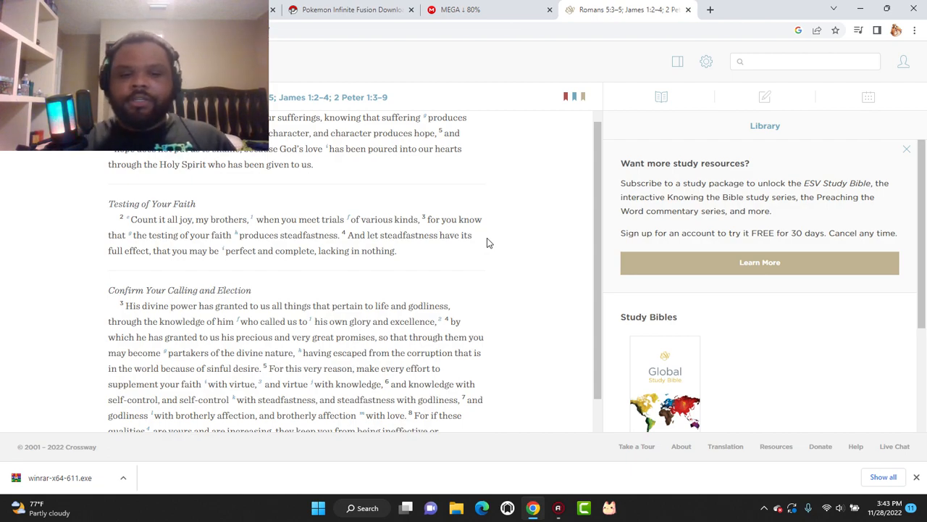
scroll(down, 3)
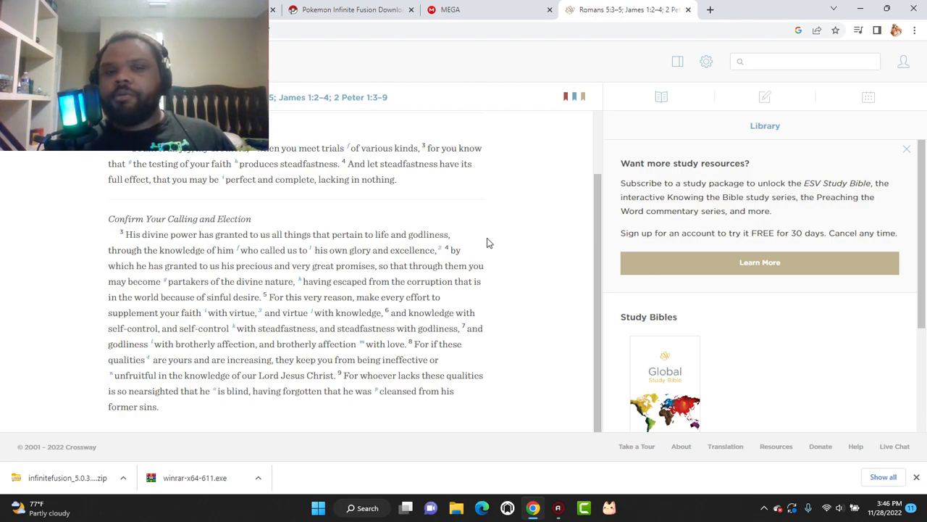
mouse_move(480, 456)
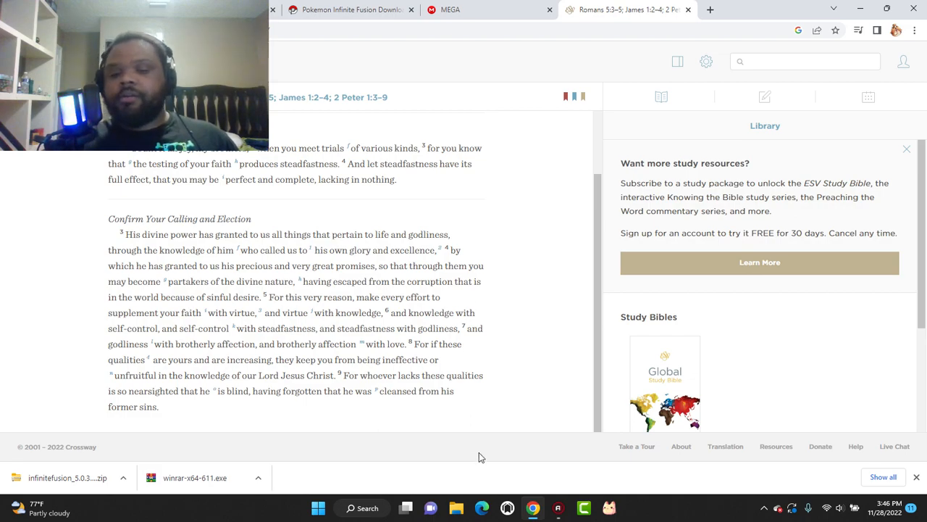
mouse_move(564, 490)
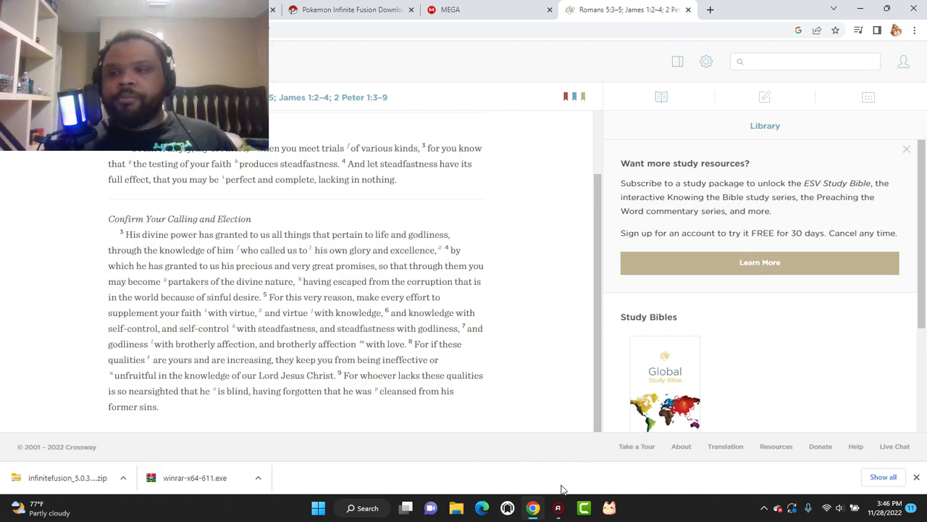